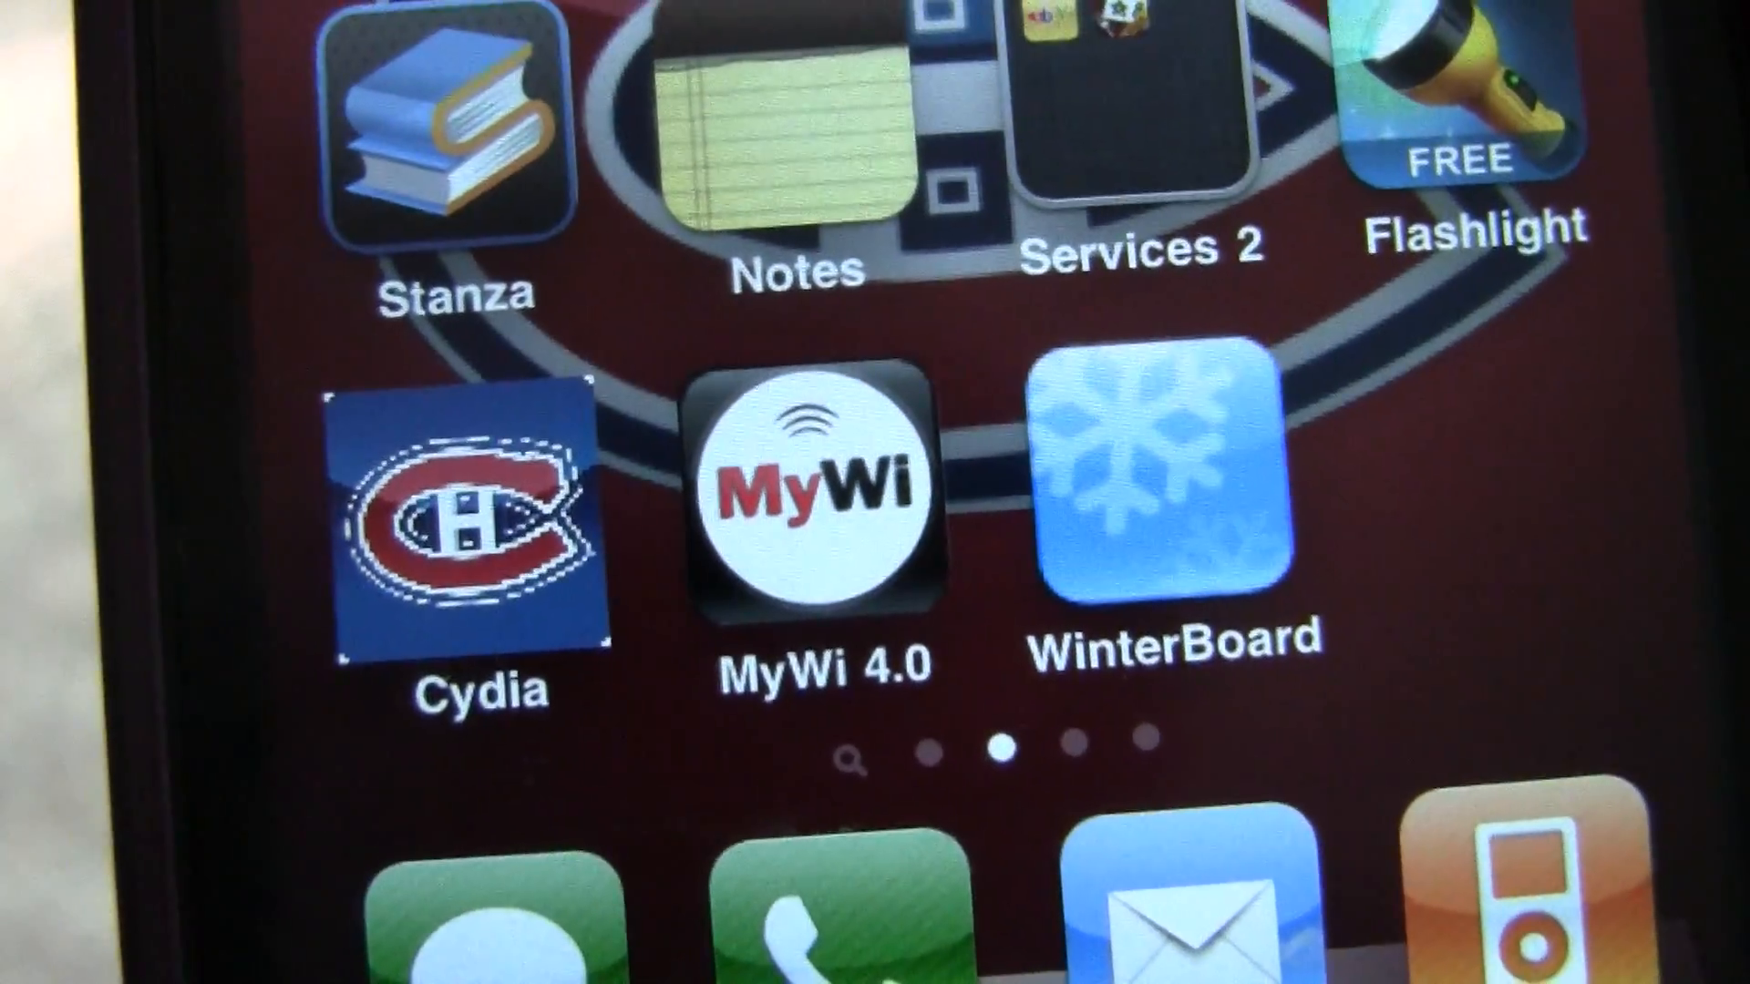
Launch MyWi 4.0 from the iPhone home screen
{"action": "left_click", "coordinate": [805, 496]}
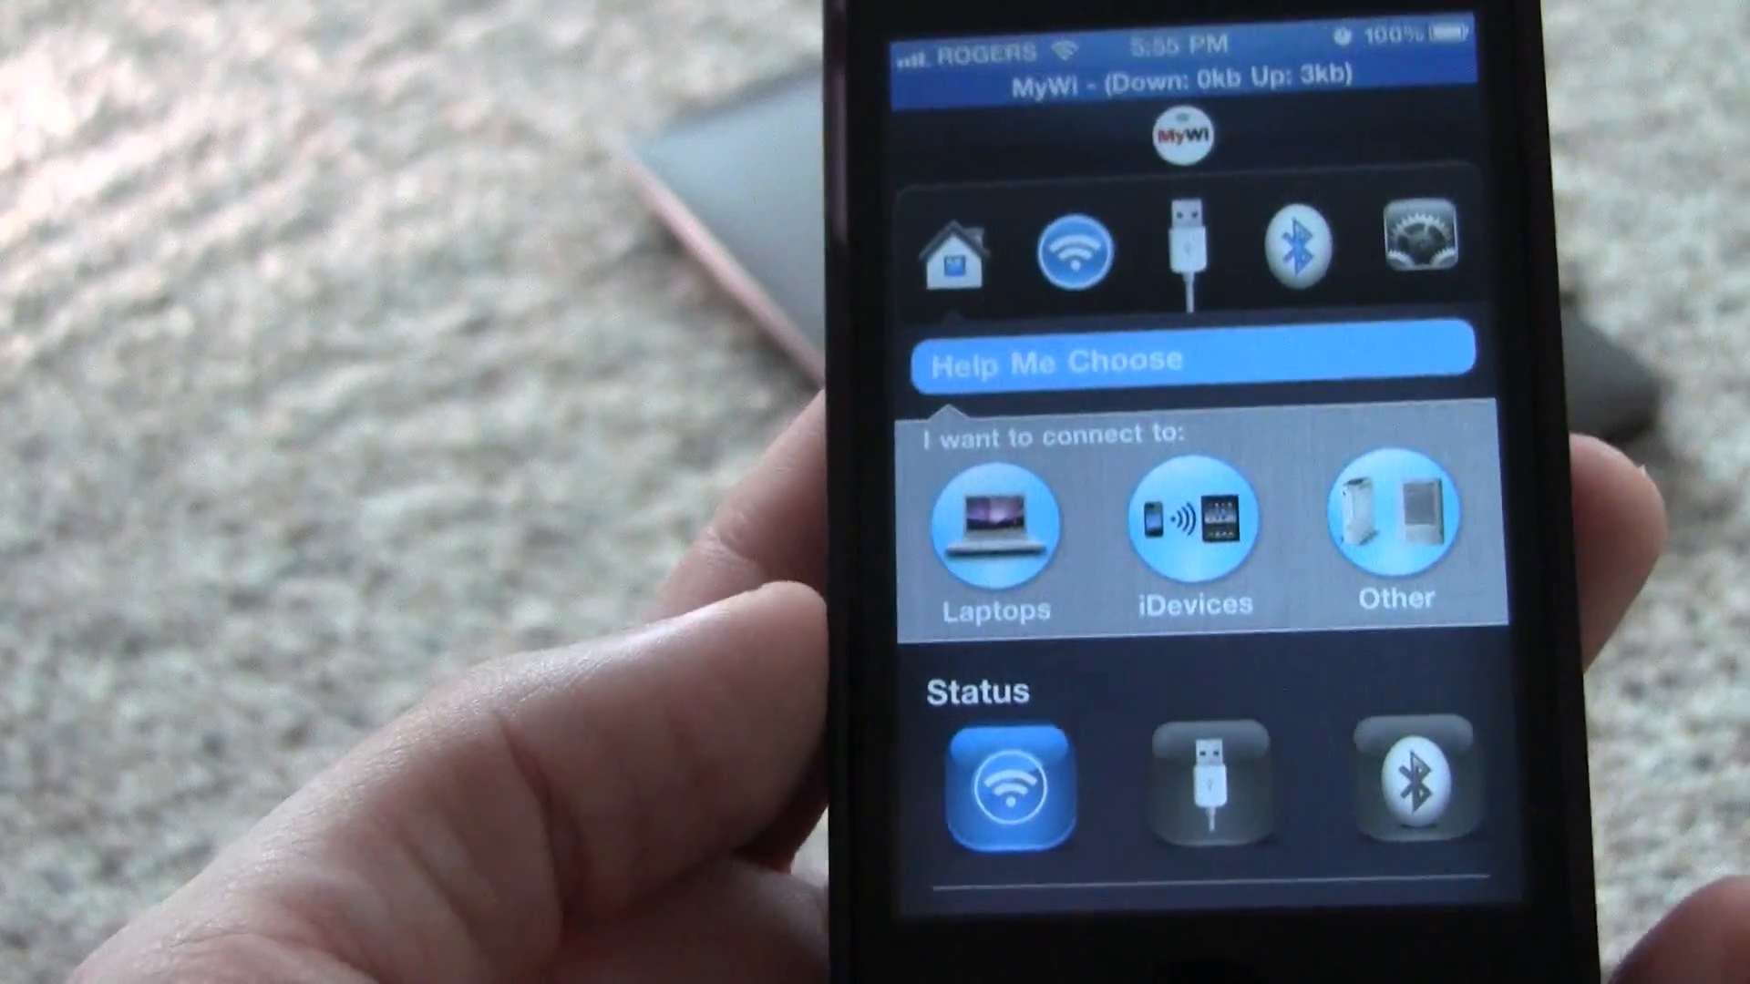
Show the WiFi Hotspot settings with the hotspot on as 'Tamulis iPhone' using WPA2
{"action": "left_click", "coordinate": [1074, 248]}
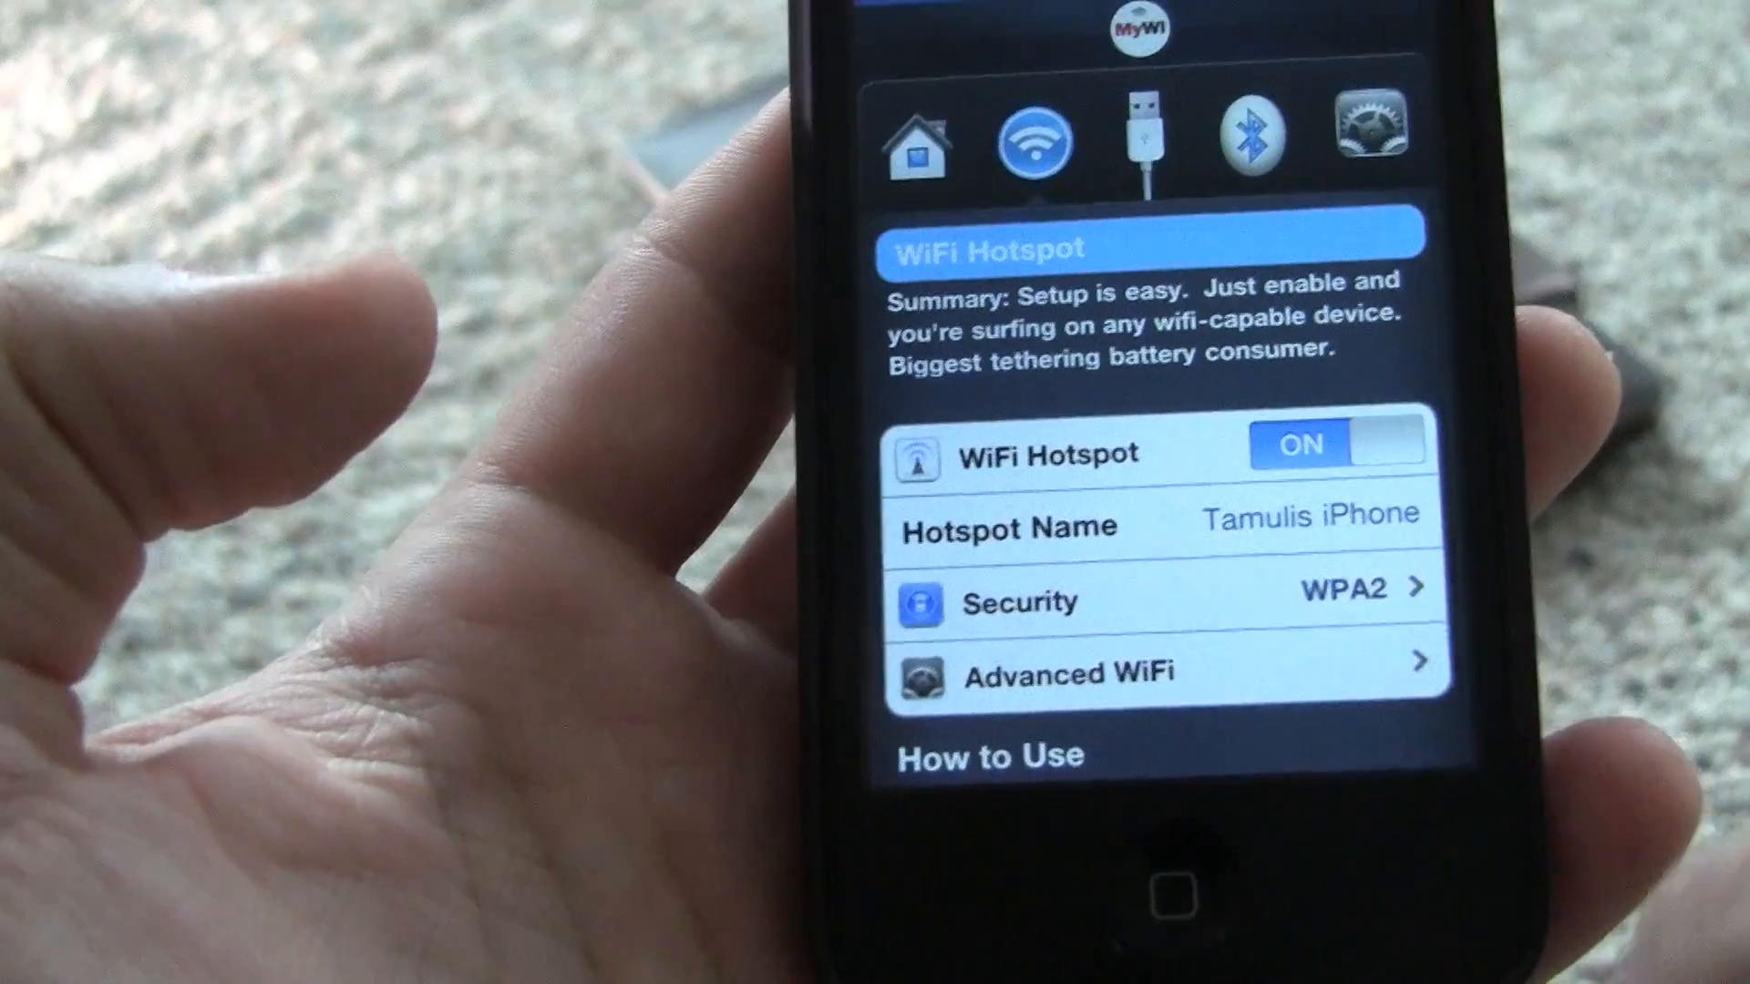
{"action": "left_click", "coordinate": [1308, 521]}
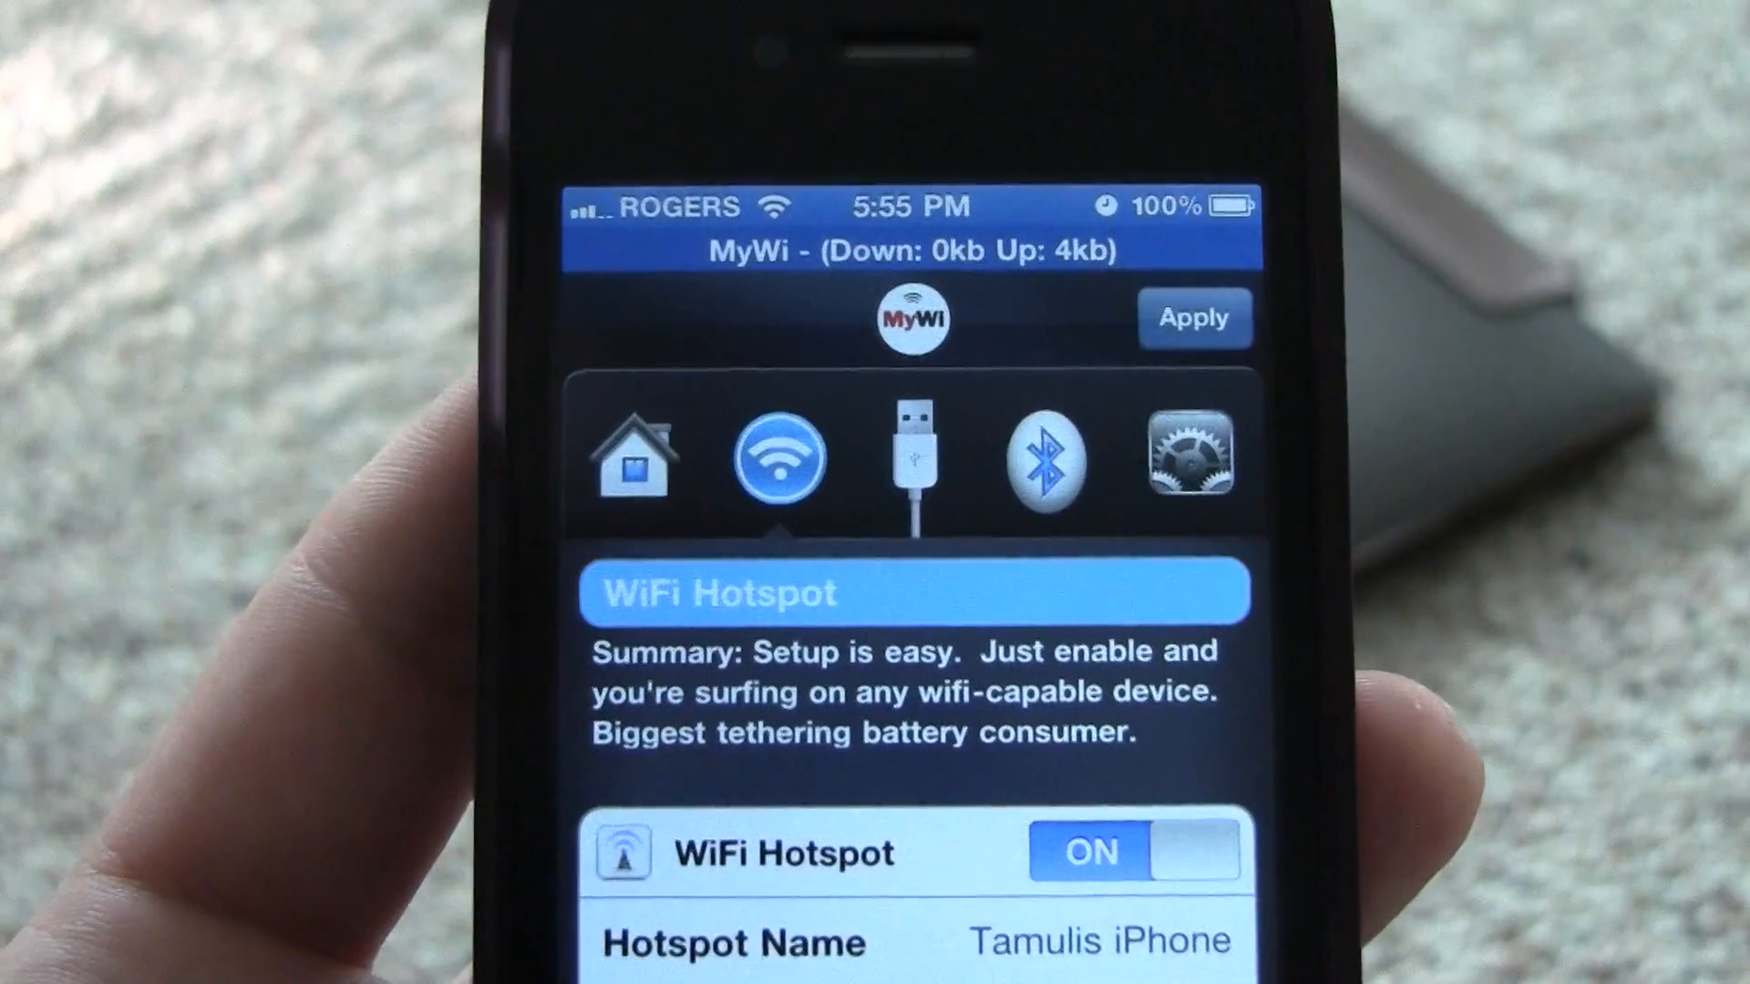
{"action": "scroll", "scroll_direction": "down", "scroll_amount": 3}
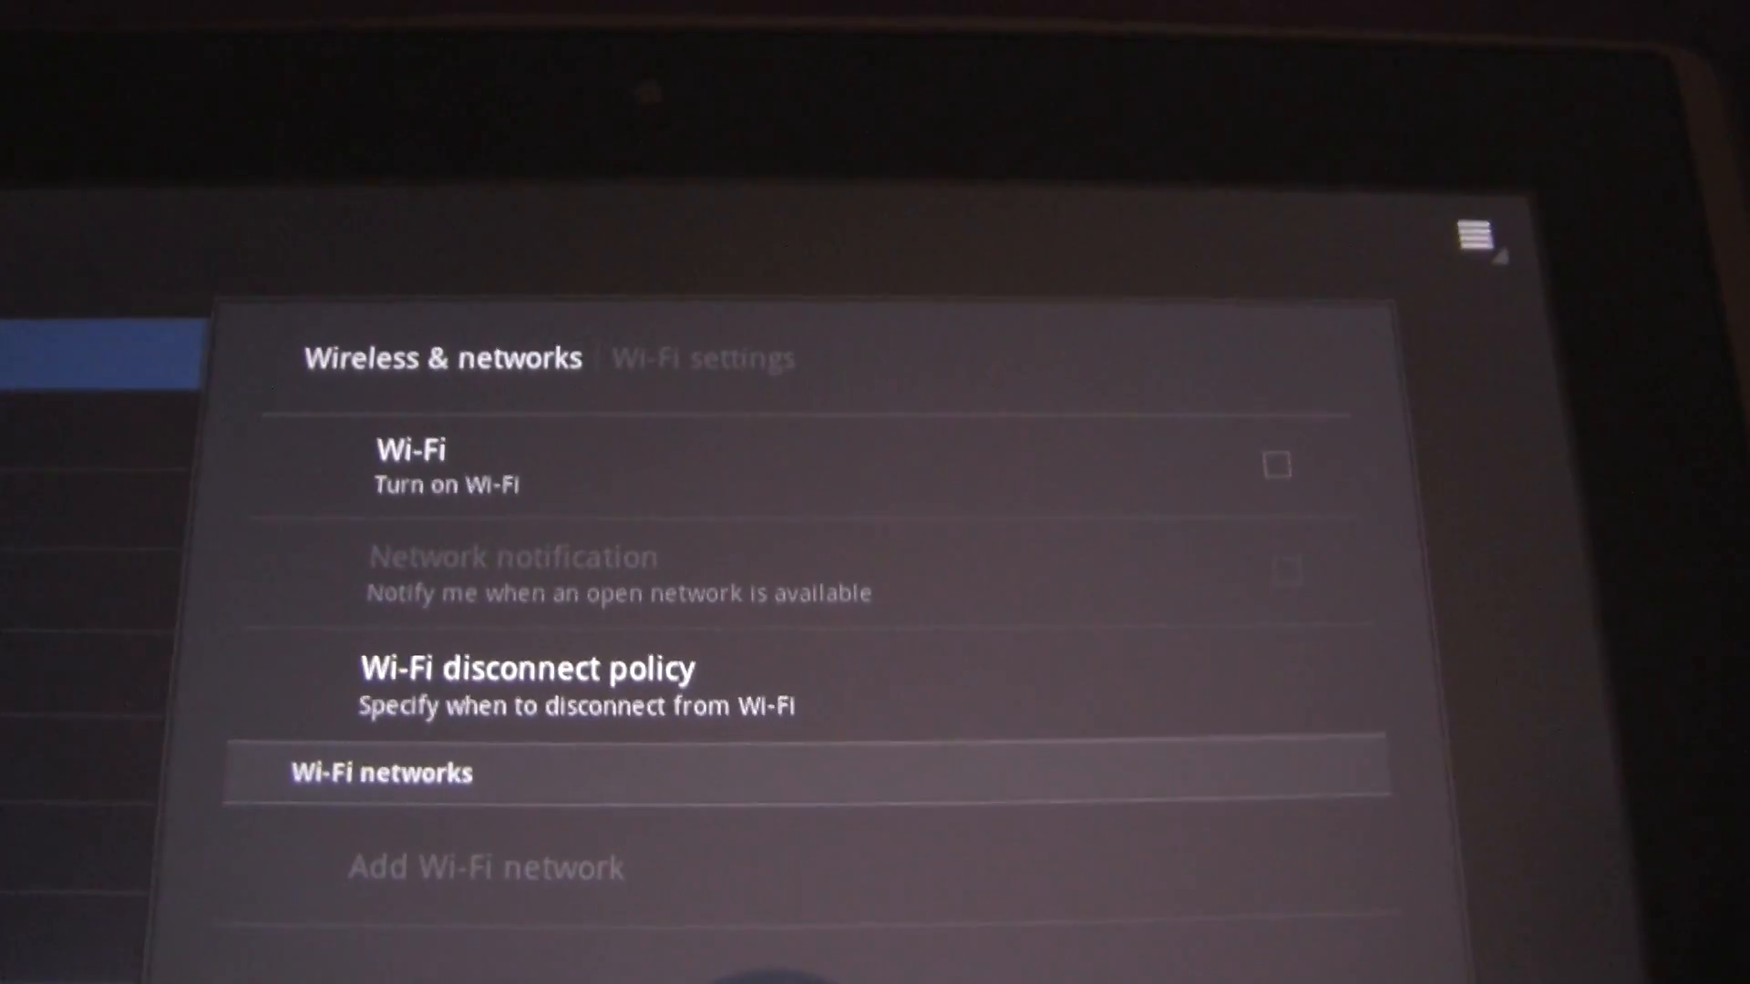
Enable the tablet's Wi-Fi so it joins 'tamulis' and lists 'Tamulis iPhone'
{"action": "left_click", "coordinate": [1276, 464]}
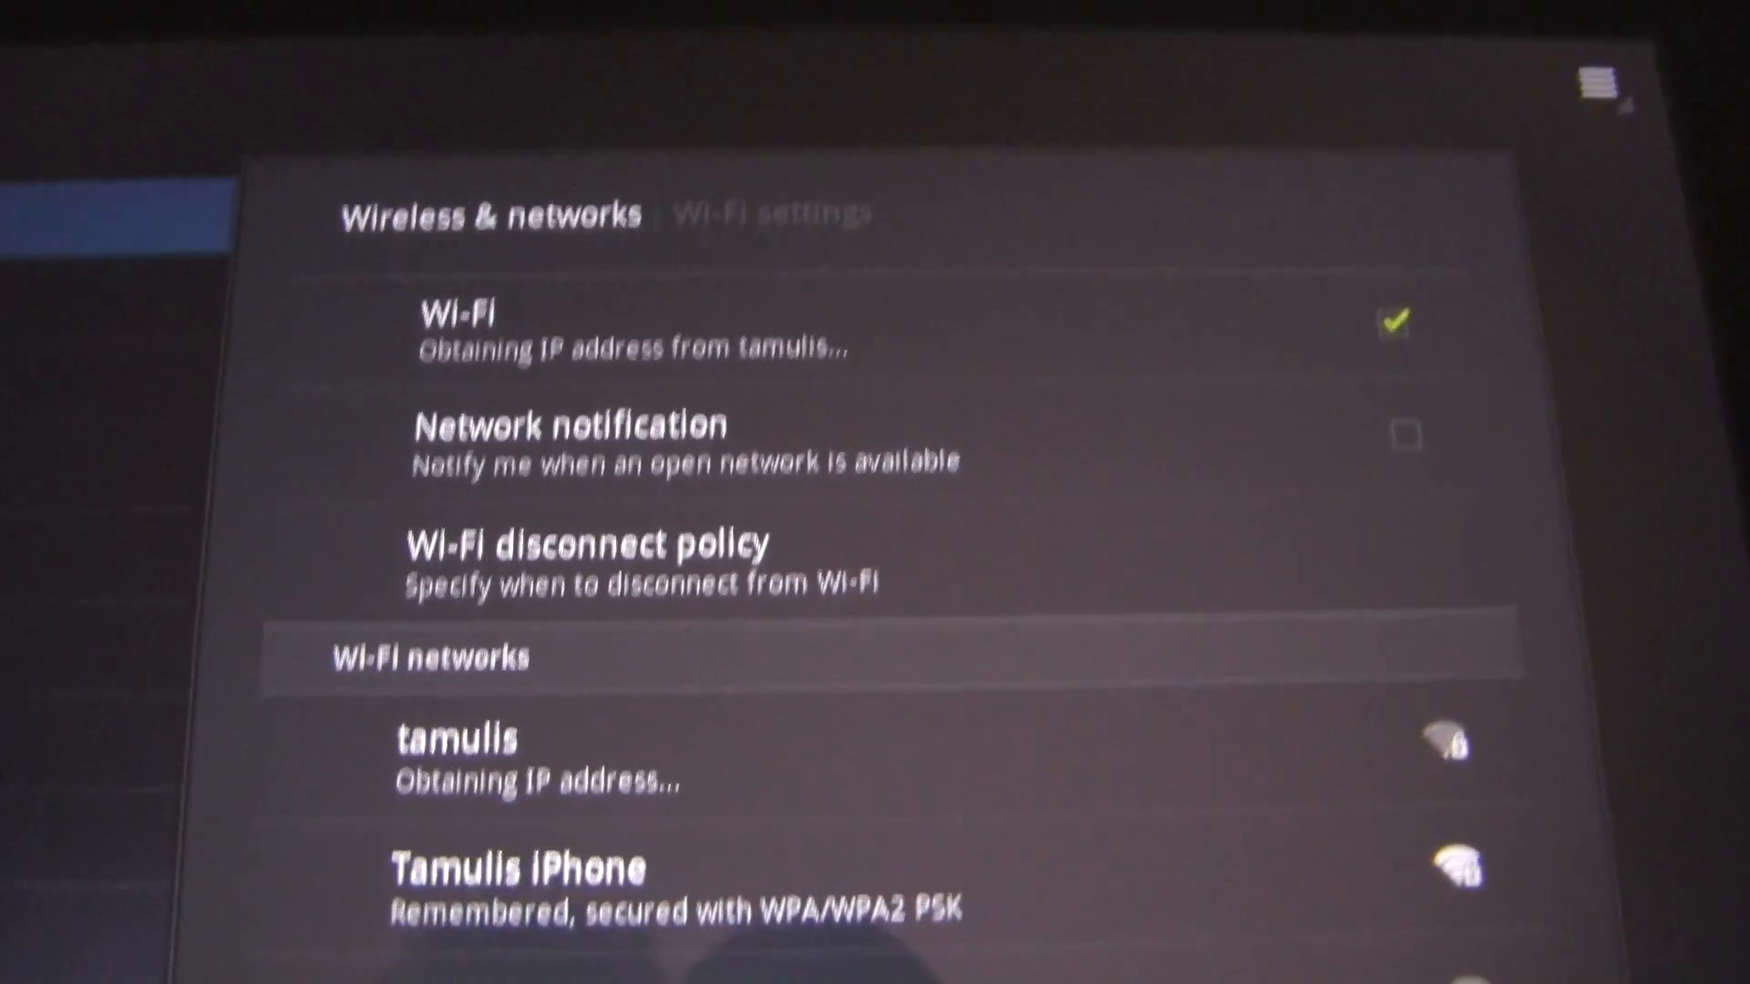
{"action": "scroll", "scroll_direction": "down", "scroll_amount": 3}
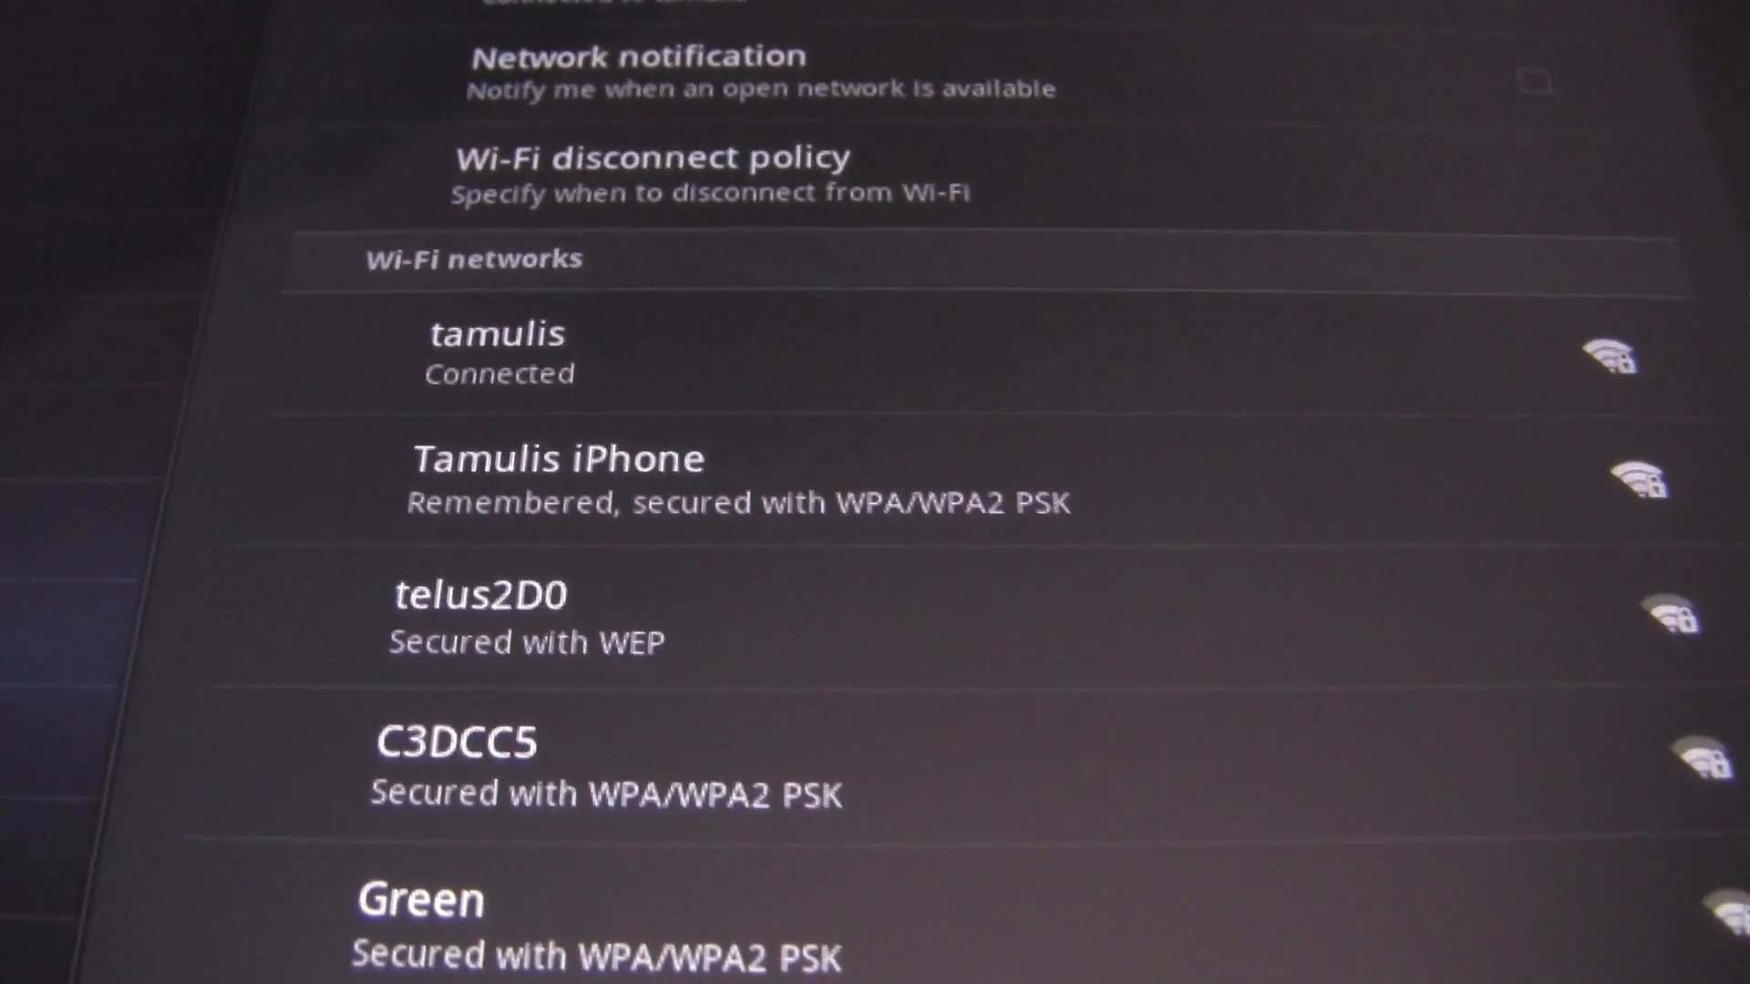
Connect the tablet to the 'Tamulis iPhone' hotspot, obtaining an IP address
{"action": "left_click", "coordinate": [558, 457]}
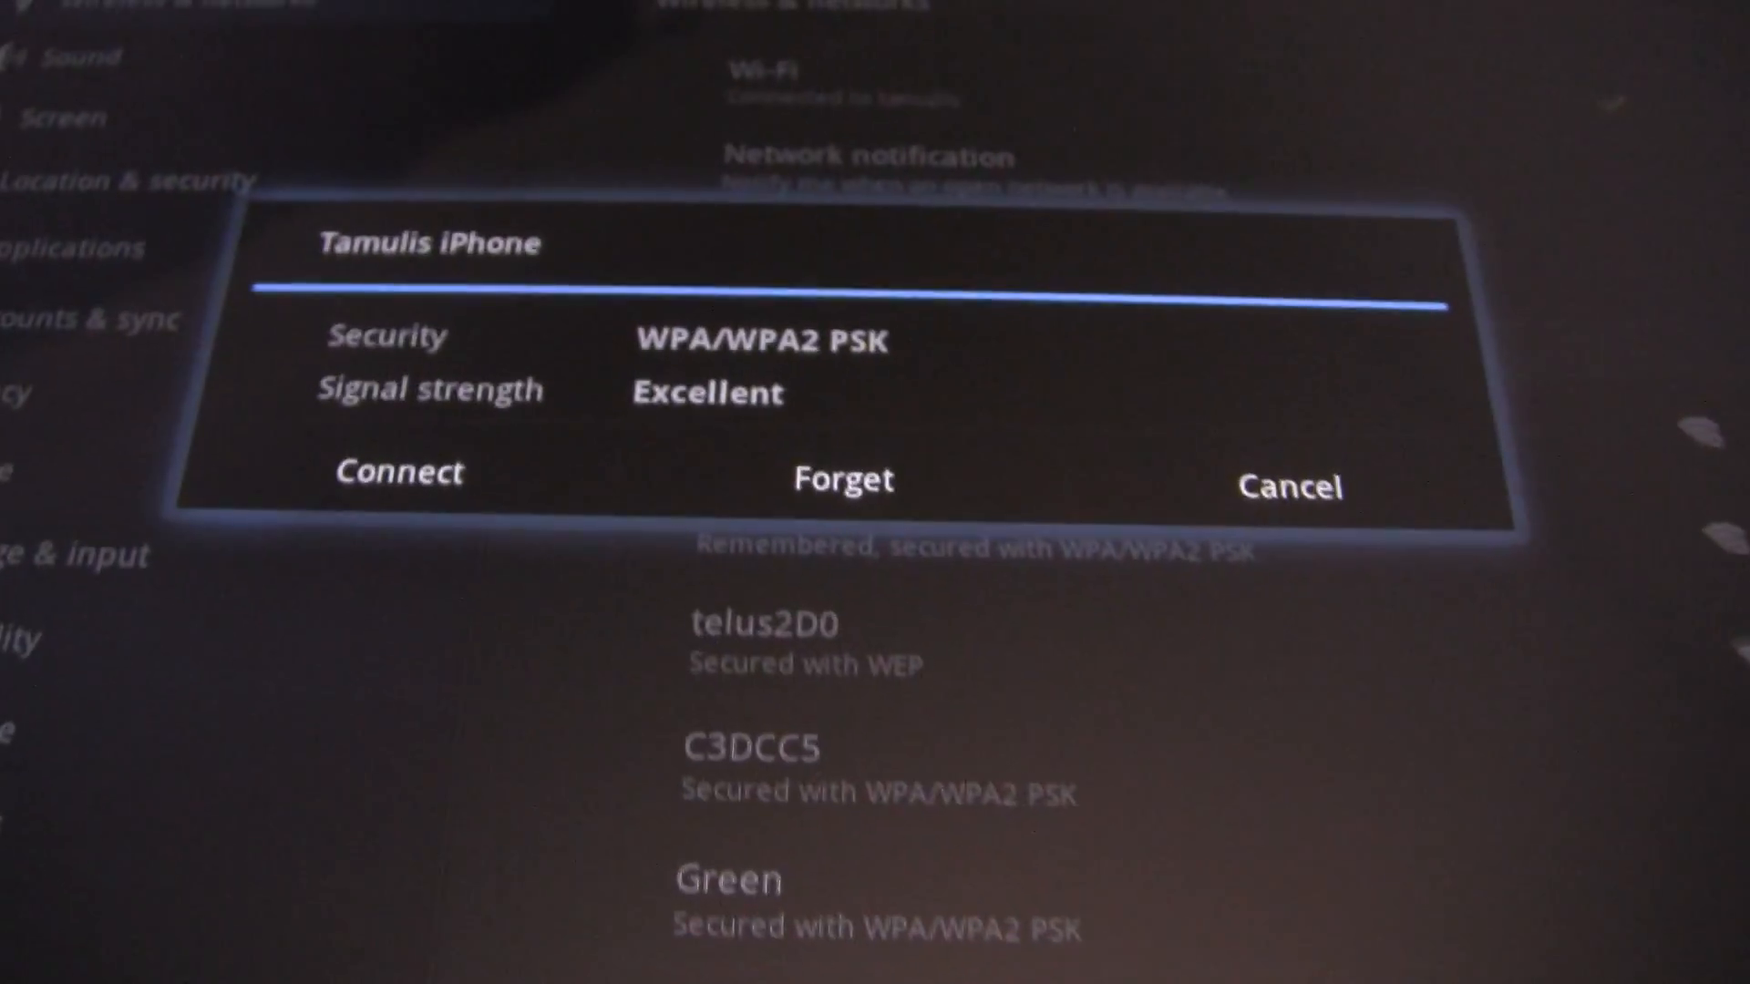
{"action": "left_click", "coordinate": [1288, 486]}
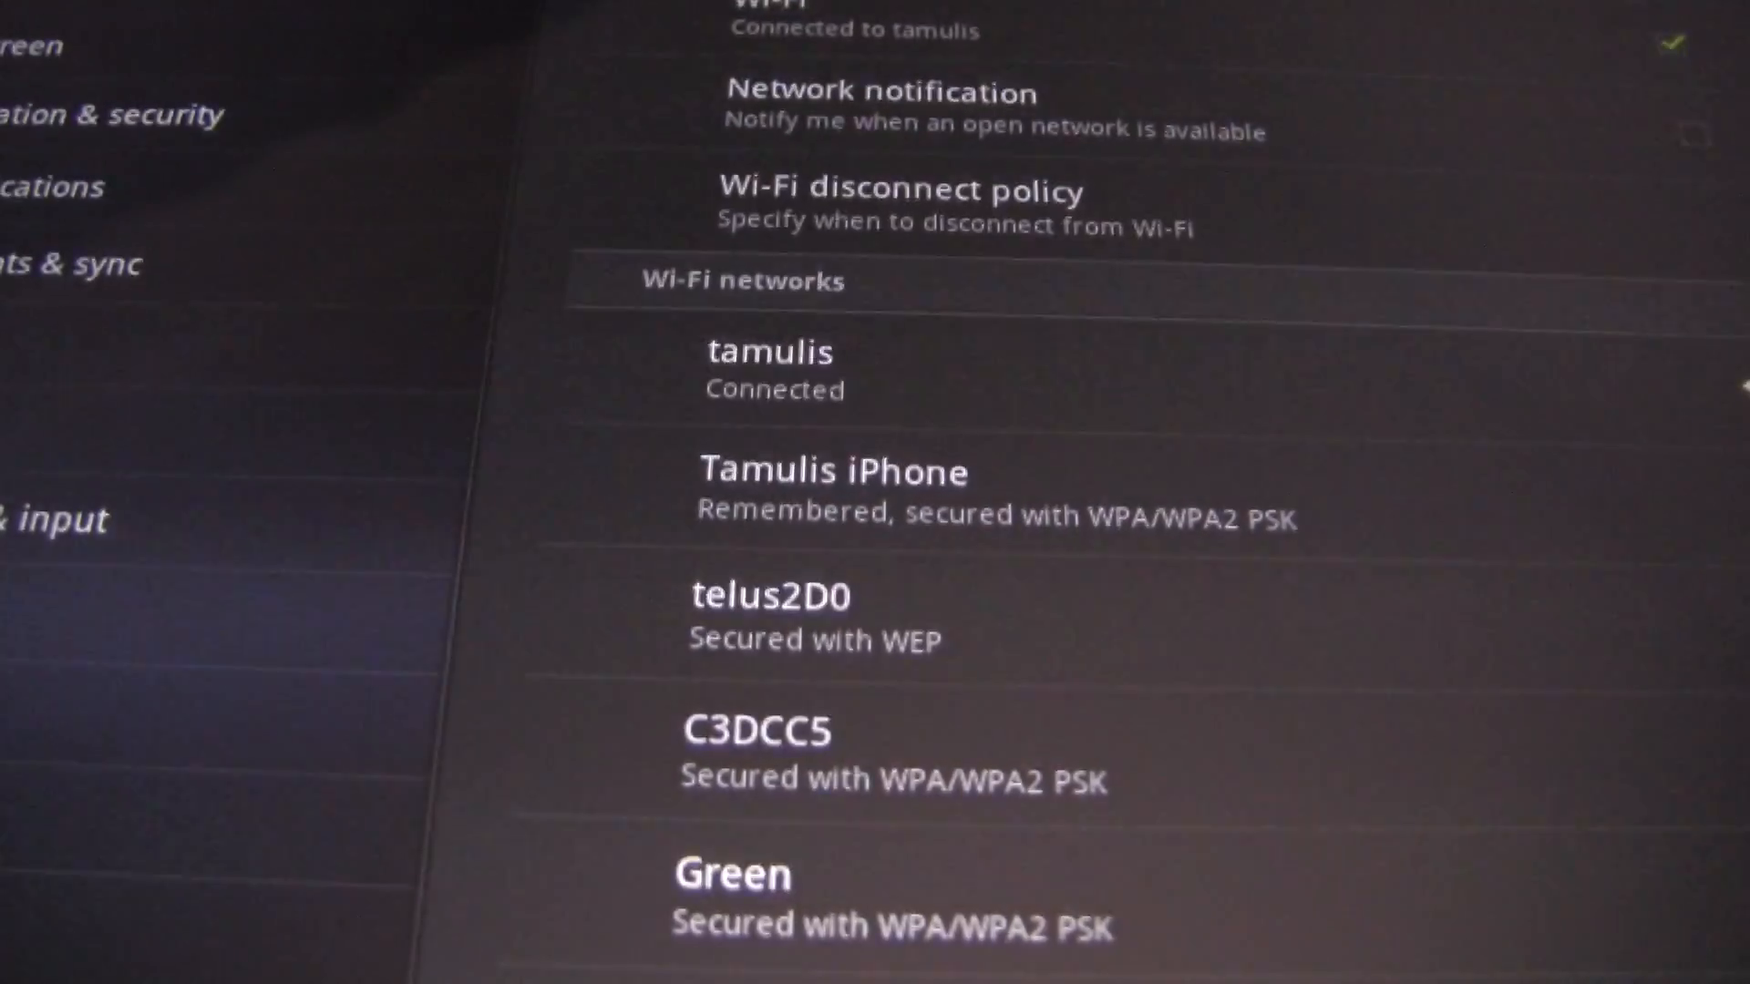
{"action": "left_click", "coordinate": [835, 491]}
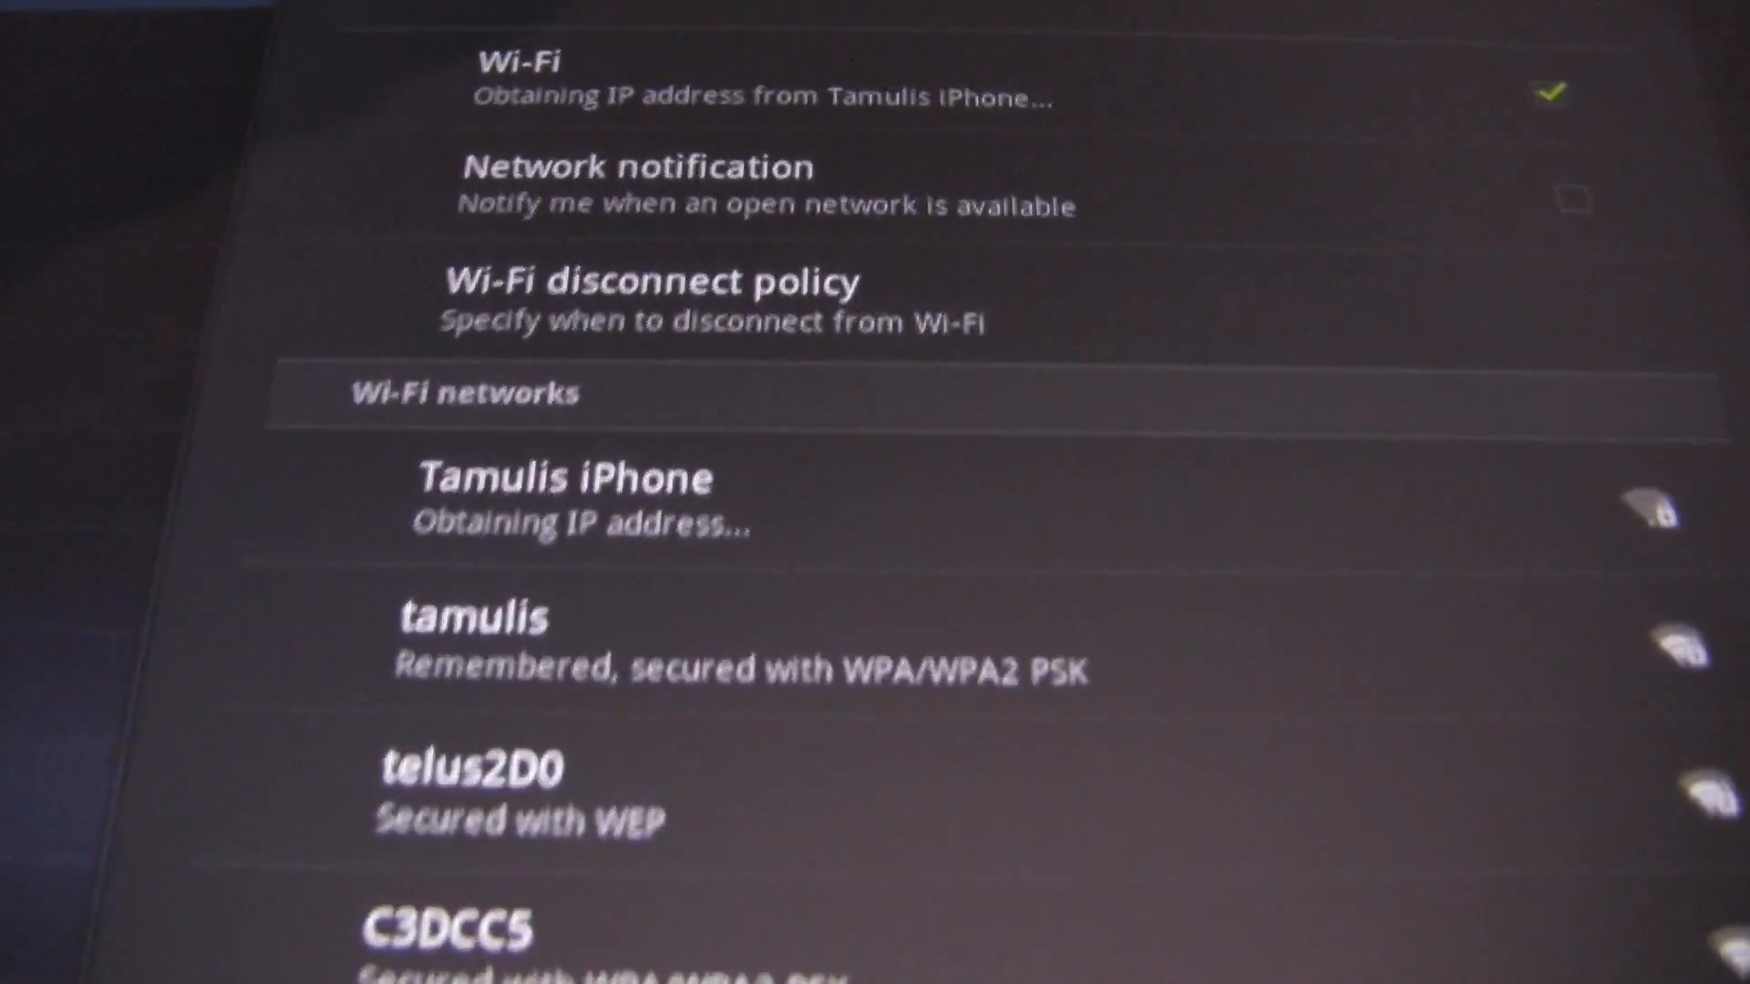